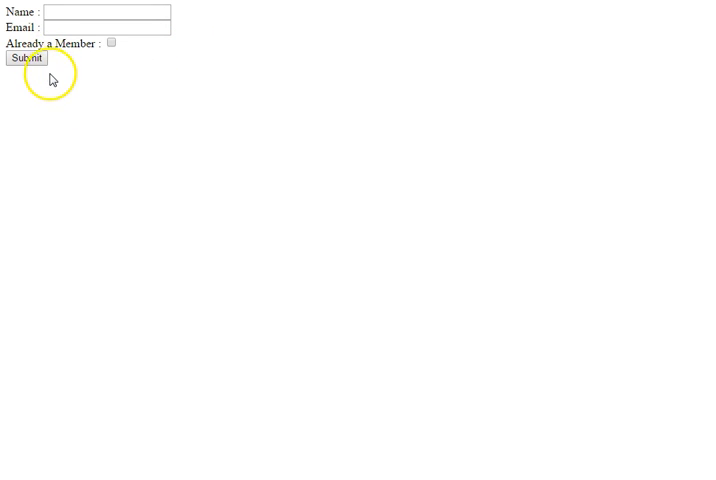
pyautogui.moveTo(92, 61)
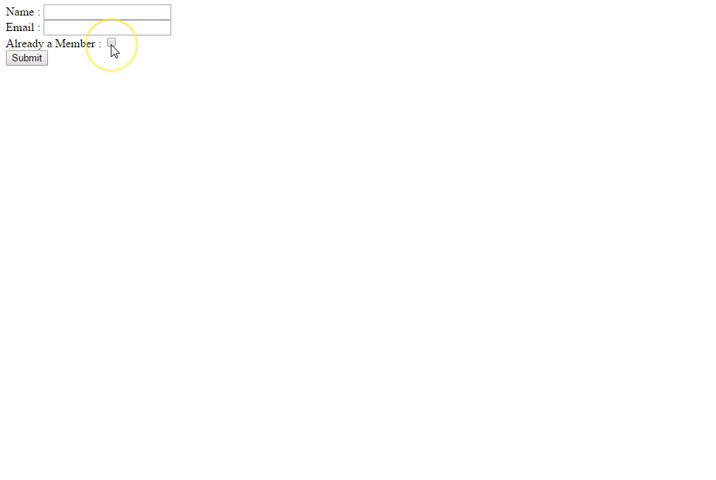
# Toggle the Already a Member checkbox three times to test its current behaviour.
pyautogui.click(112, 43)
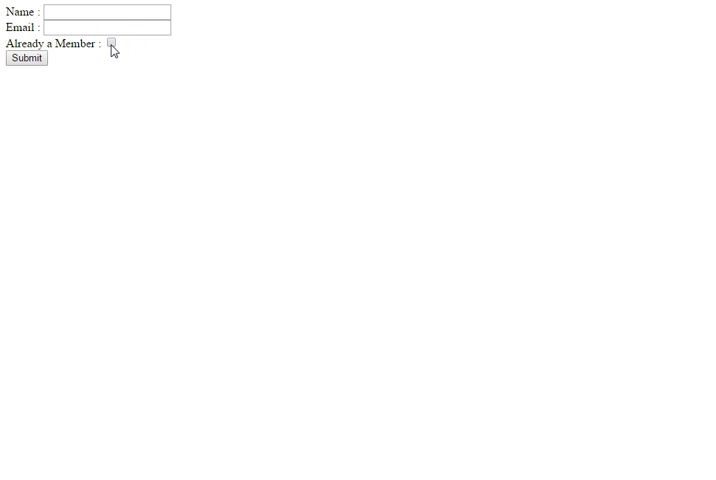
pyautogui.click(113, 43)
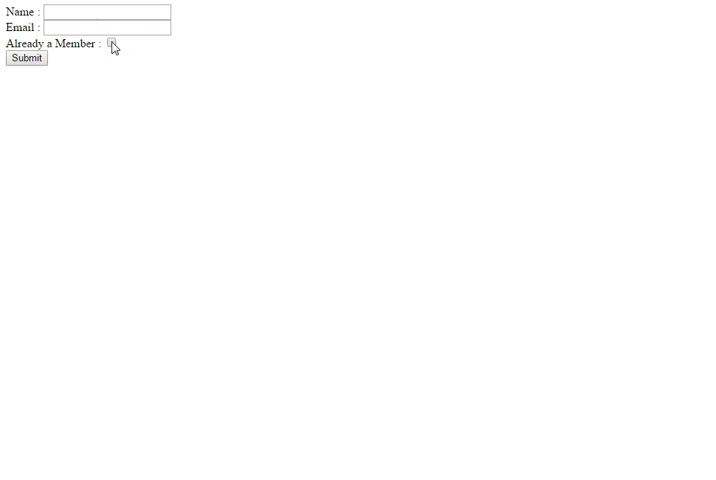
pyautogui.click(114, 42)
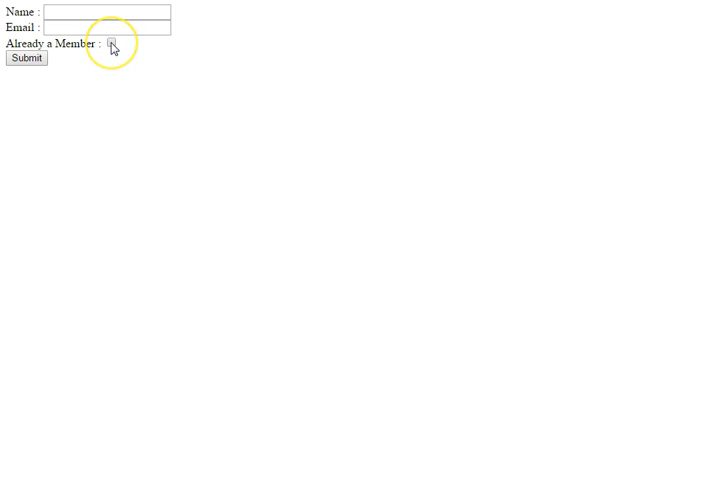
pyautogui.moveTo(176, 51)
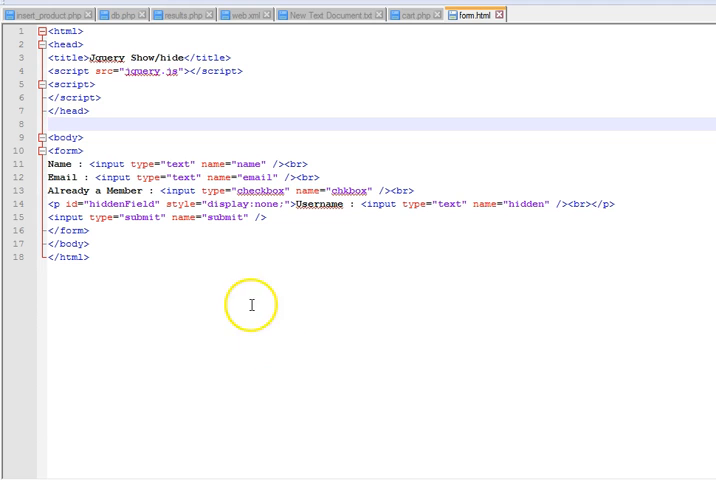
pyautogui.moveTo(157, 57)
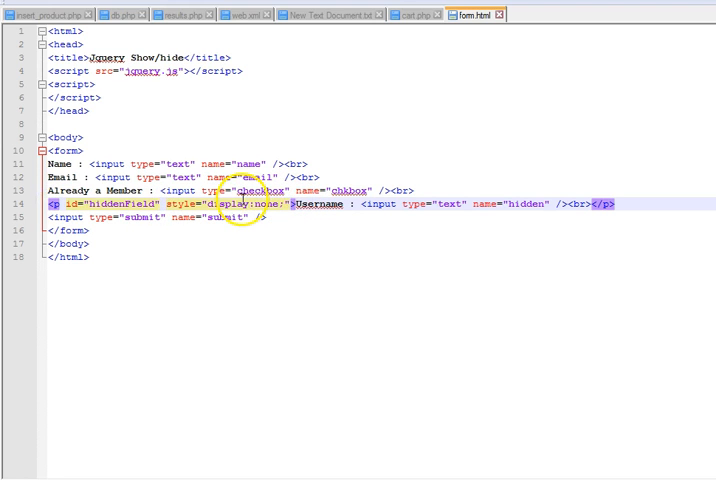
pyautogui.moveTo(276, 205)
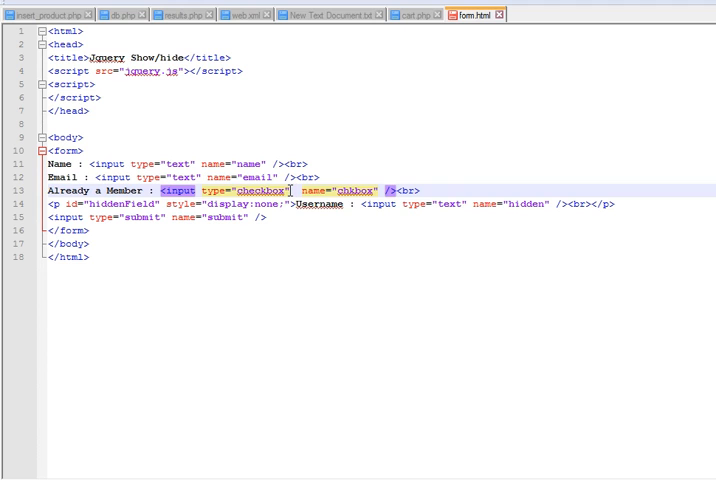
# Give the checkbox an onchange attribute calling showHide(this.checked).
pyautogui.write('onch')
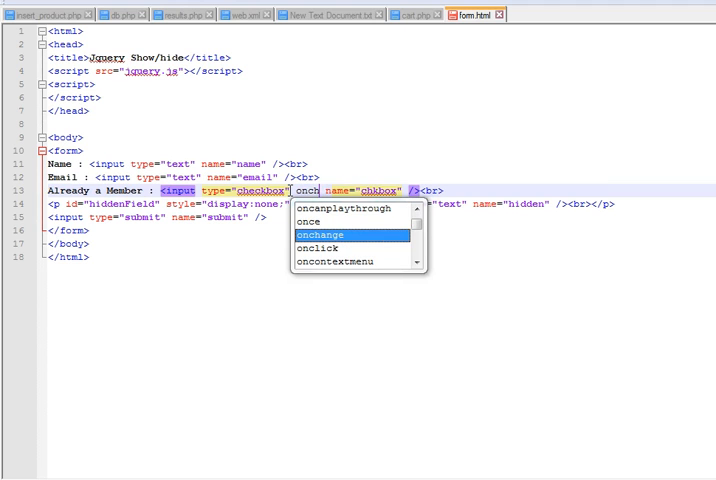
pyautogui.click(321, 234)
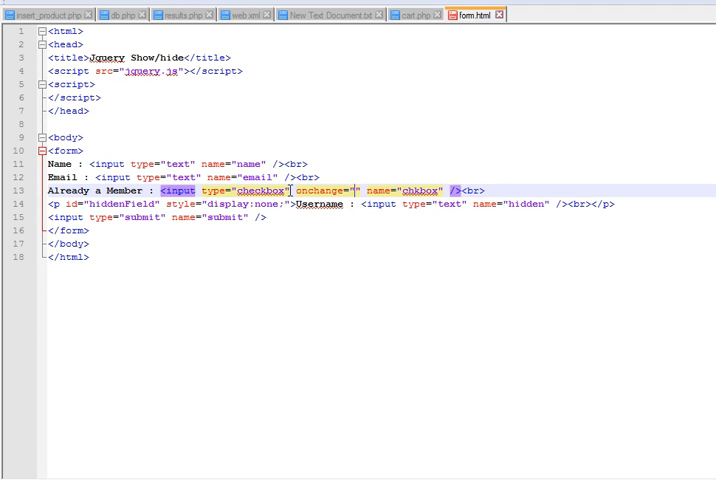
pyautogui.write('showHid')
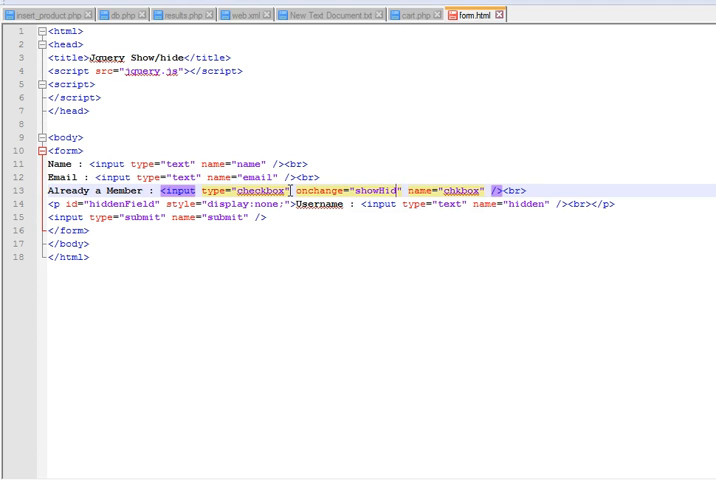
pyautogui.write('()')
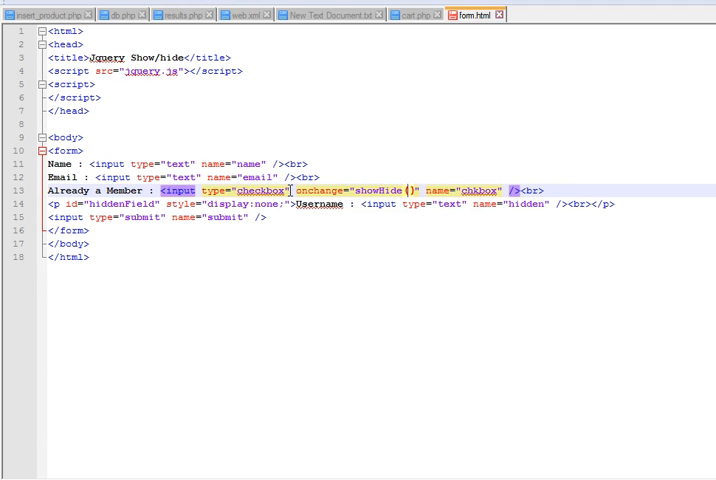
pyautogui.write('this')
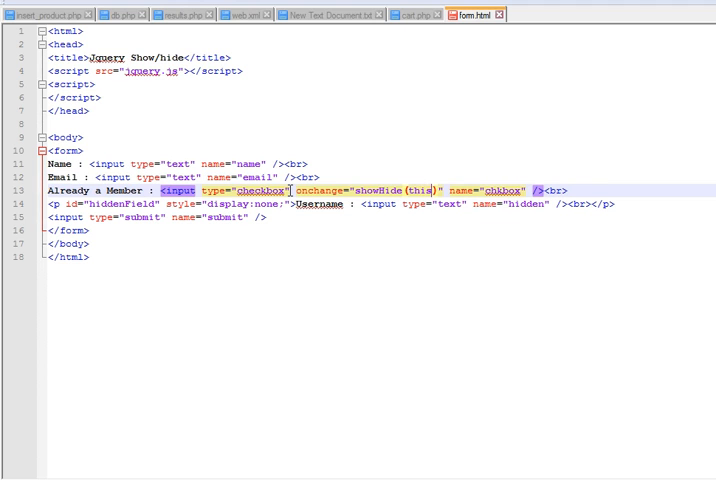
pyautogui.write('.')
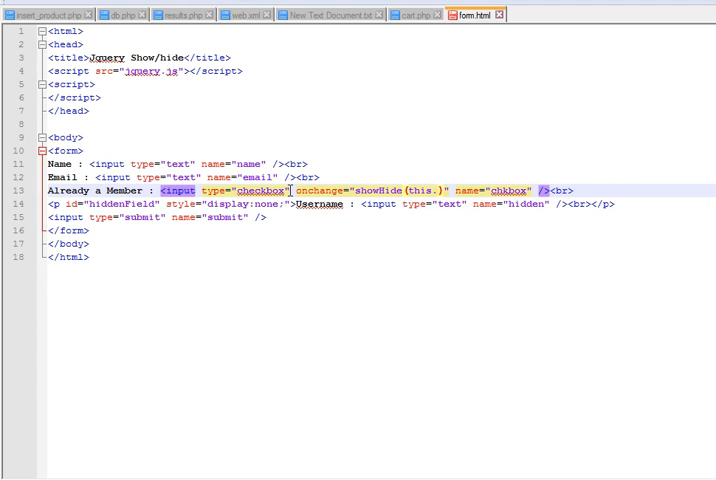
pyautogui.write('checked')
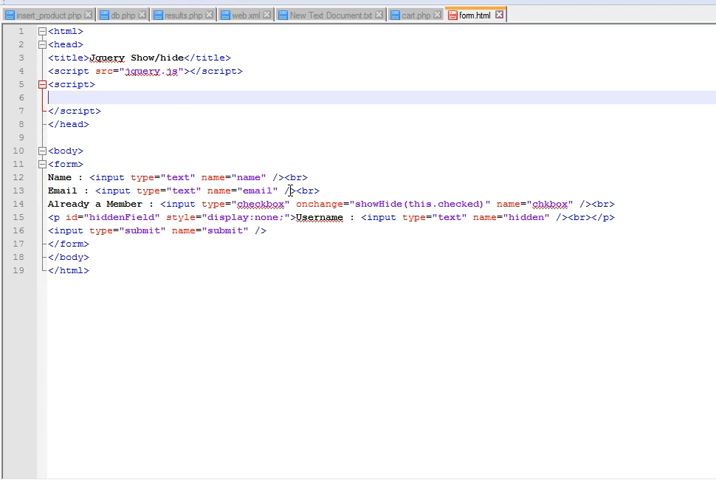
# Declare a showHide function taking a checked parameter in the script block.
pyautogui.write('fun')
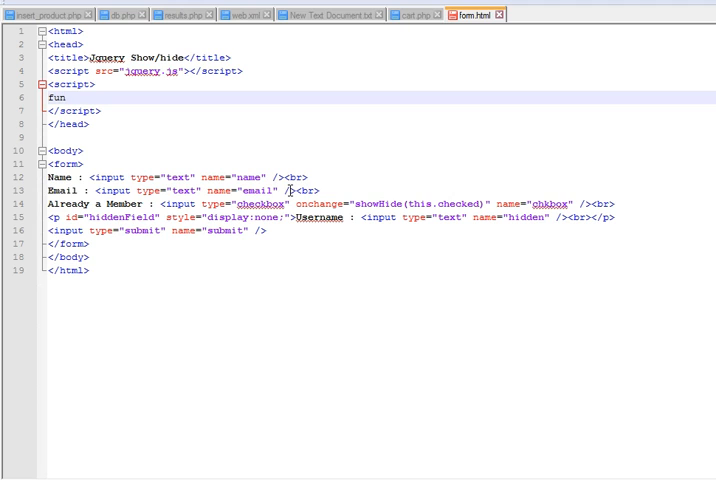
pyautogui.write('c')
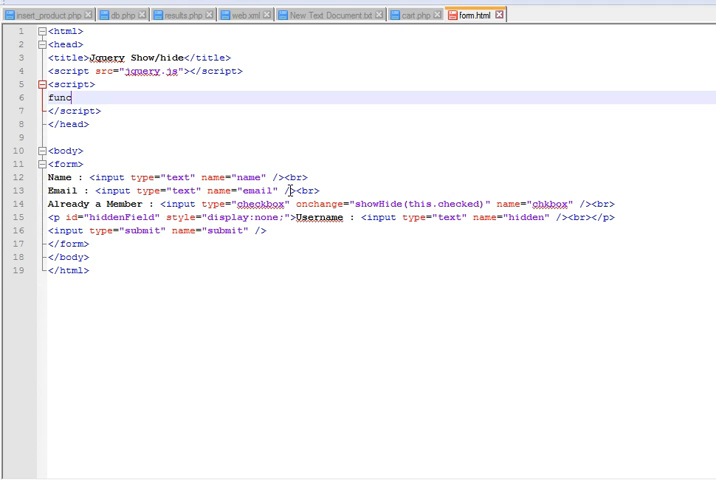
pyautogui.write('tion')
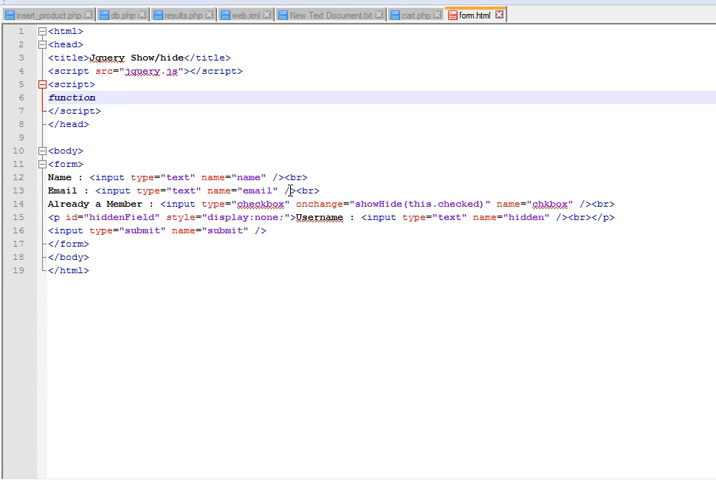
pyautogui.write('sho')
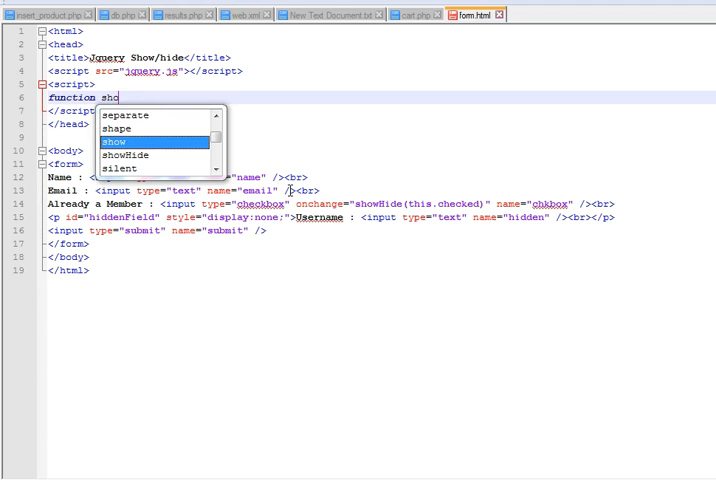
pyautogui.click(127, 154)
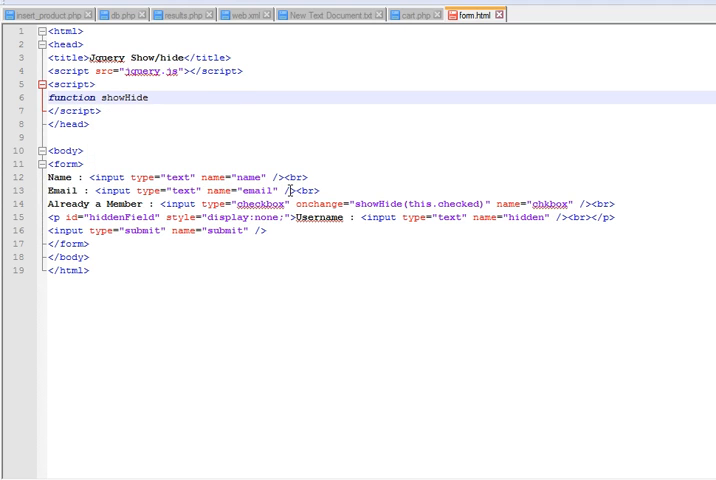
pyautogui.write('()')
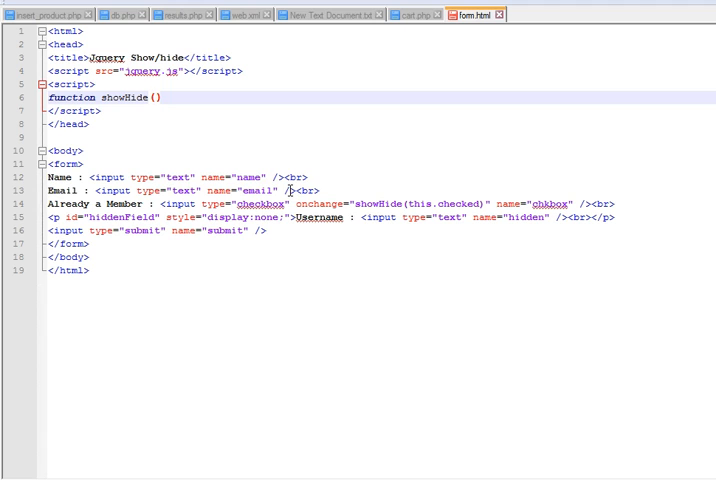
pyautogui.write('checked')
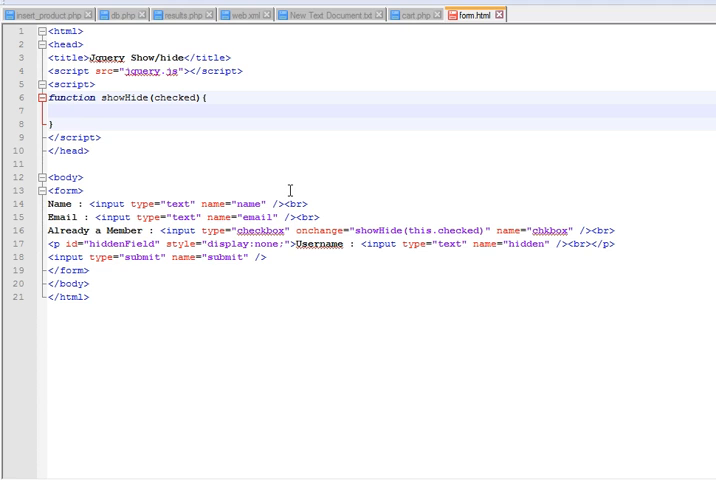
# Start an if(checked == true) condition inside showHide.
pyautogui.write('if')
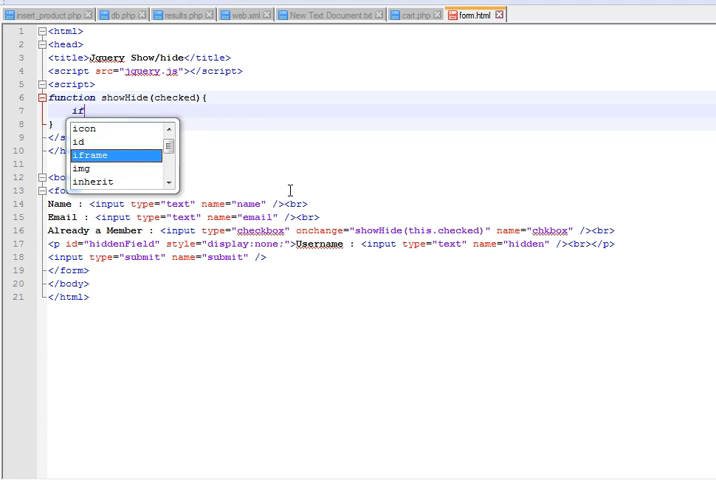
pyautogui.write('(')
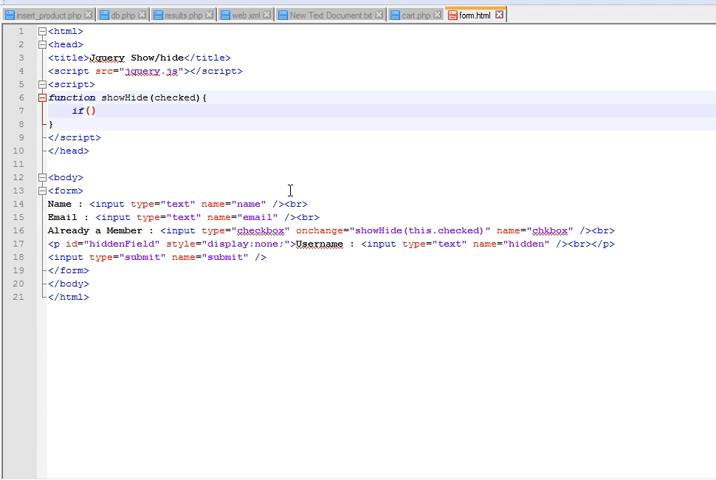
pyautogui.write('ch')
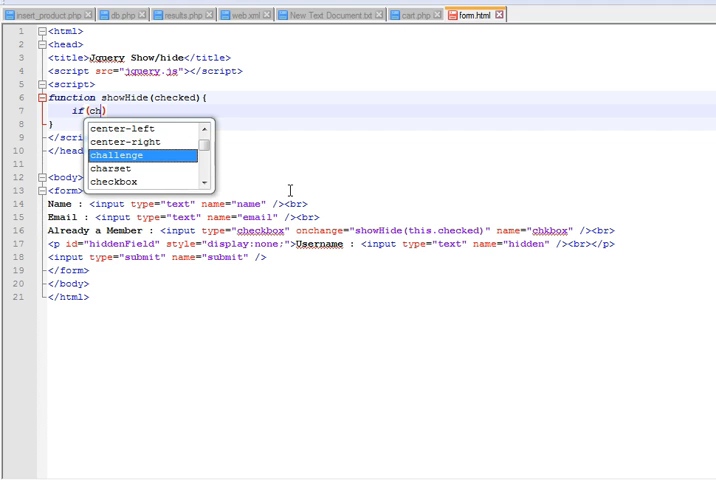
pyautogui.write('ecked')
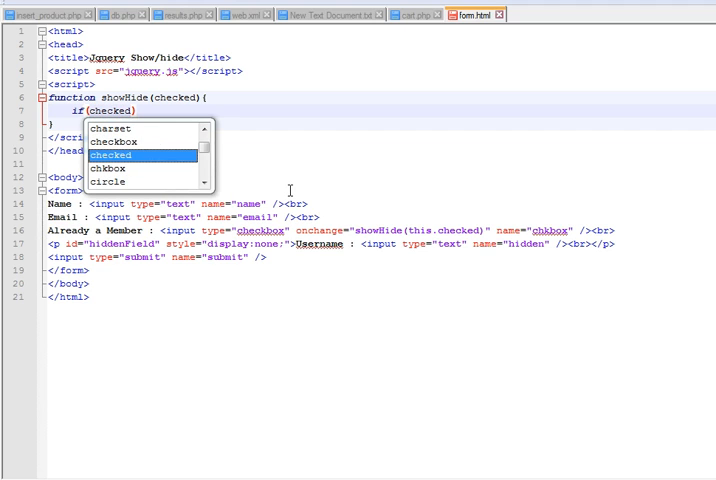
pyautogui.write('== true')
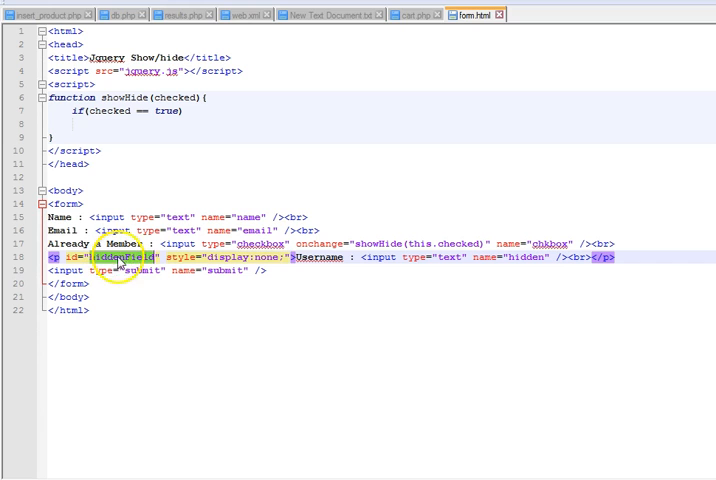
pyautogui.moveTo(133, 172)
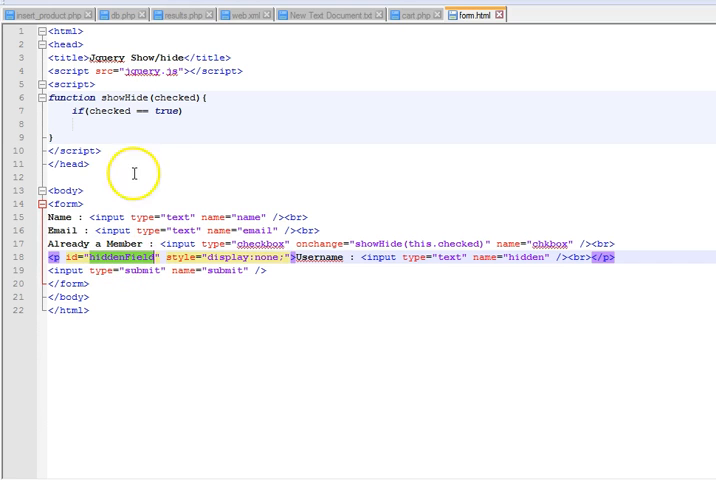
pyautogui.moveTo(177, 121)
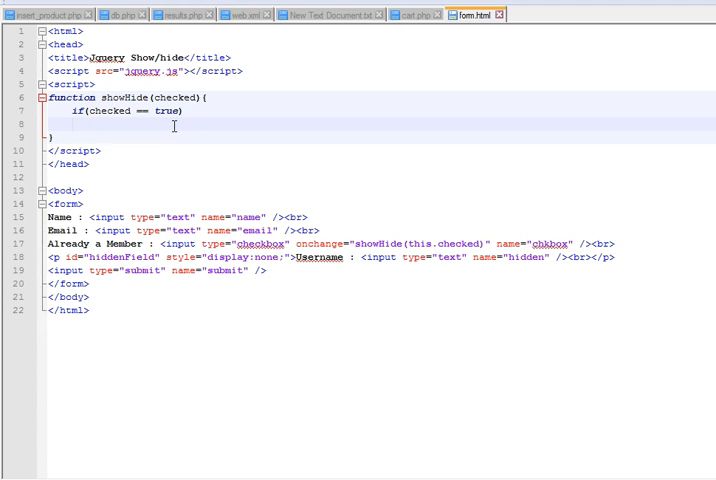
# Inside the if, write $("#hiddenField").fadeIn(); to reveal the Username row.
pyautogui.write('$("")')
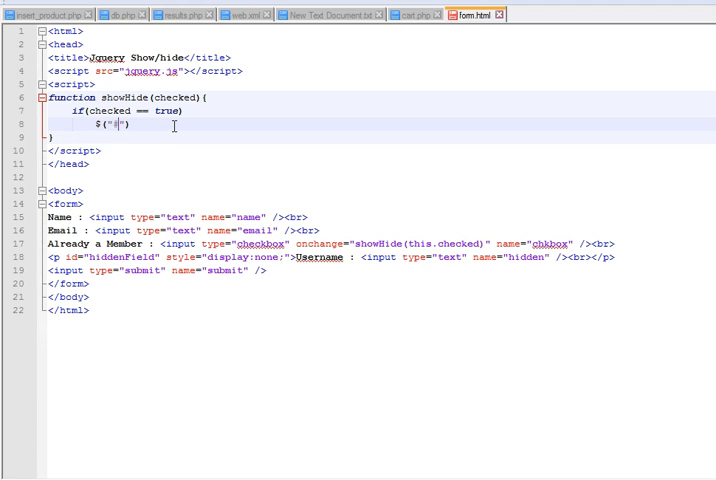
pyautogui.write('hiddenField')
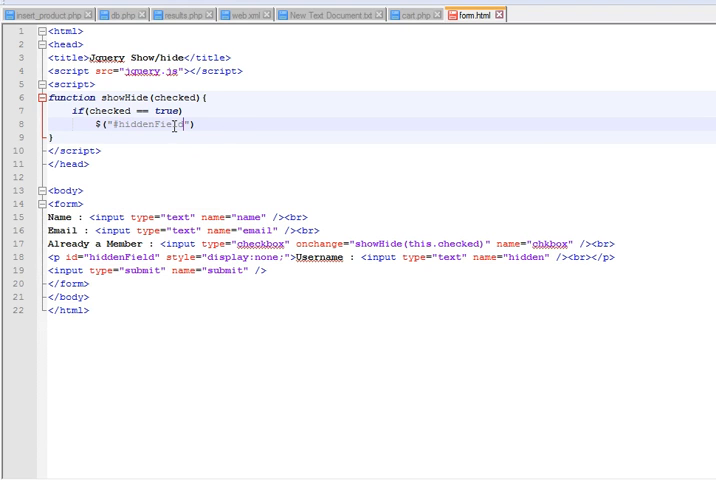
pyautogui.write('.')
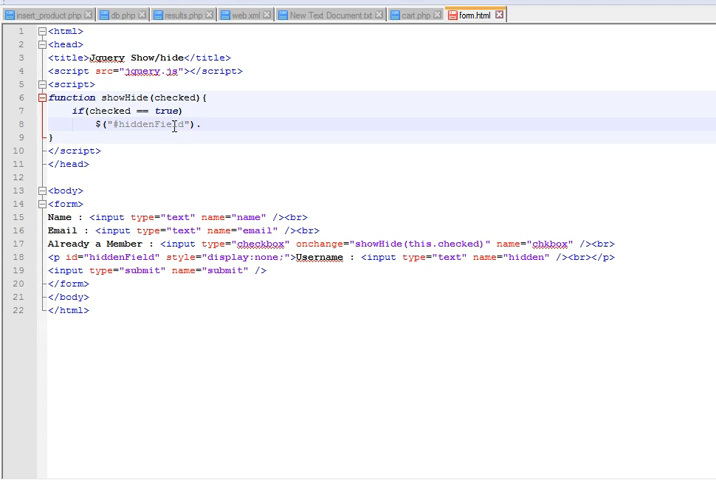
pyautogui.write('.fade')
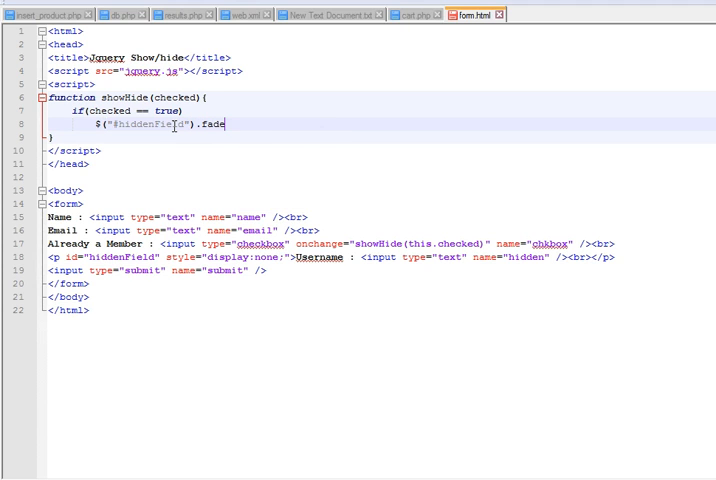
pyautogui.write('In()')
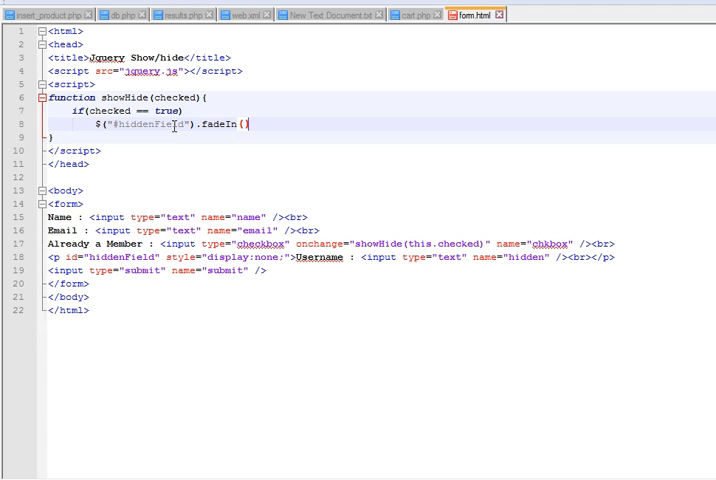
pyautogui.write(';')
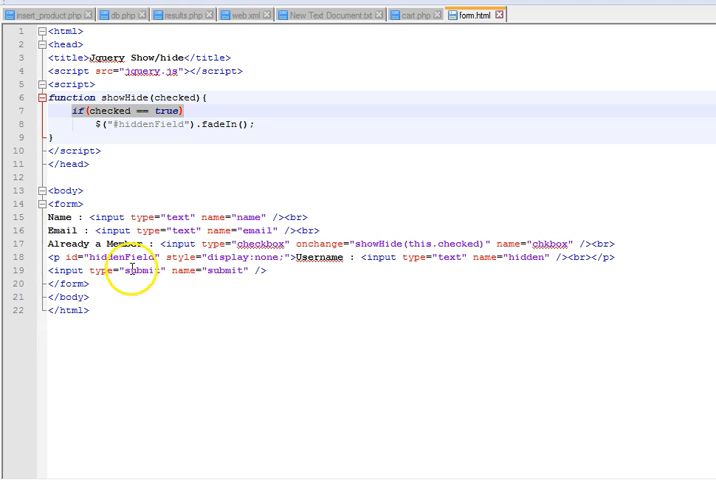
pyautogui.moveTo(202, 285)
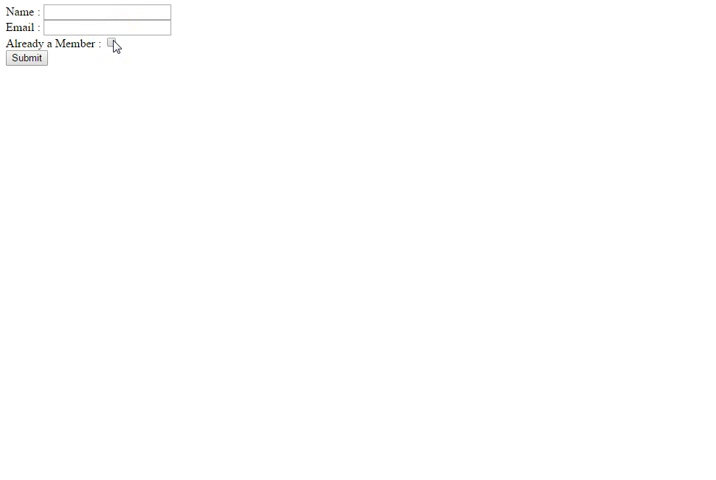
# In the browser, tick then untick Already a Member to test the Username reveal.
pyautogui.click(117, 45)
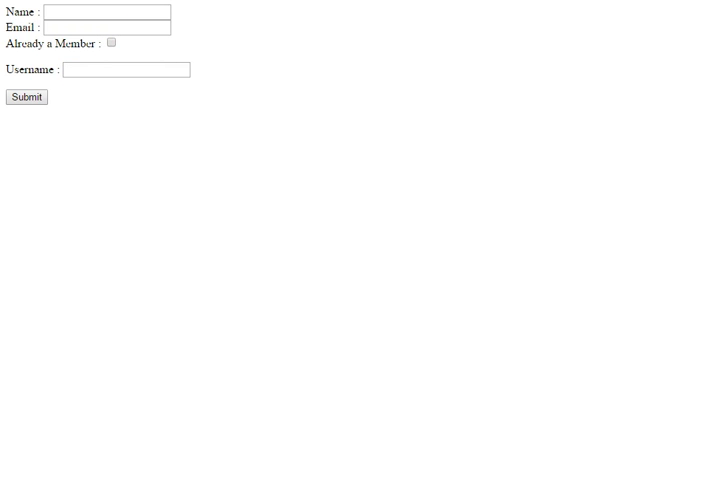
pyautogui.click(114, 43)
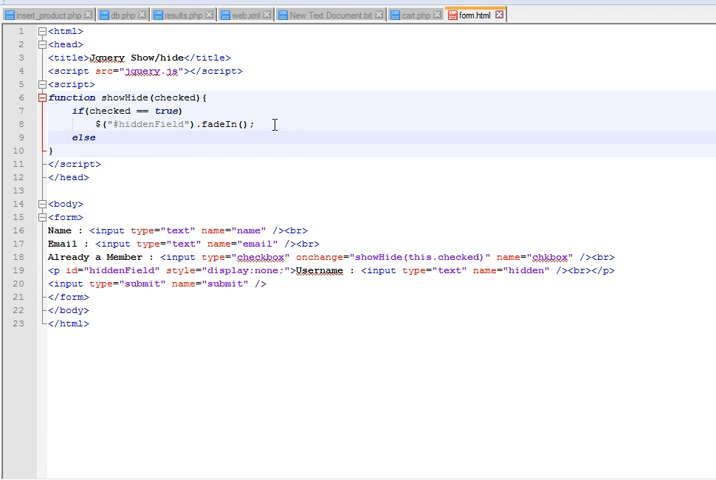
# Write $("#hiddenField").fadeOut in the else branch below the fadeIn line.
pyautogui.write('$')
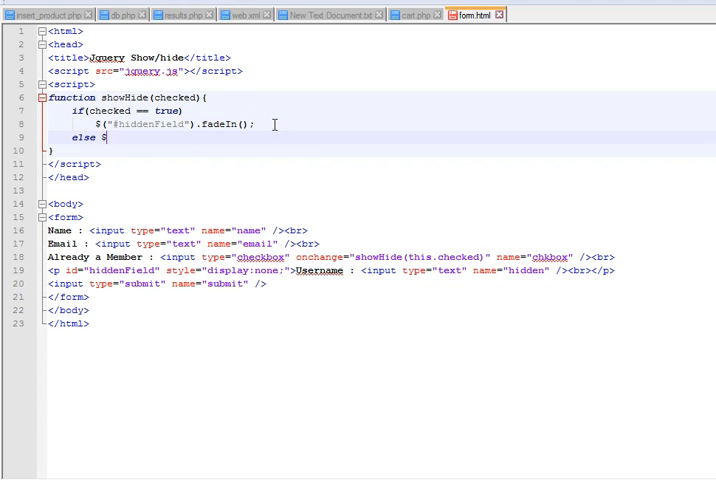
pyautogui.write('()')
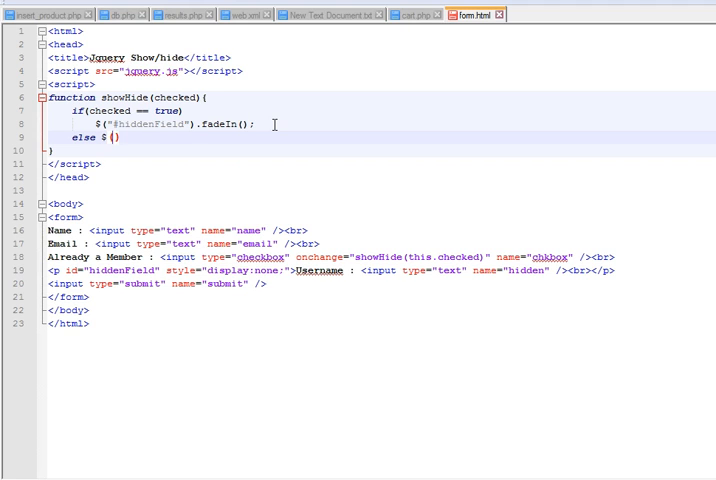
pyautogui.write('""')
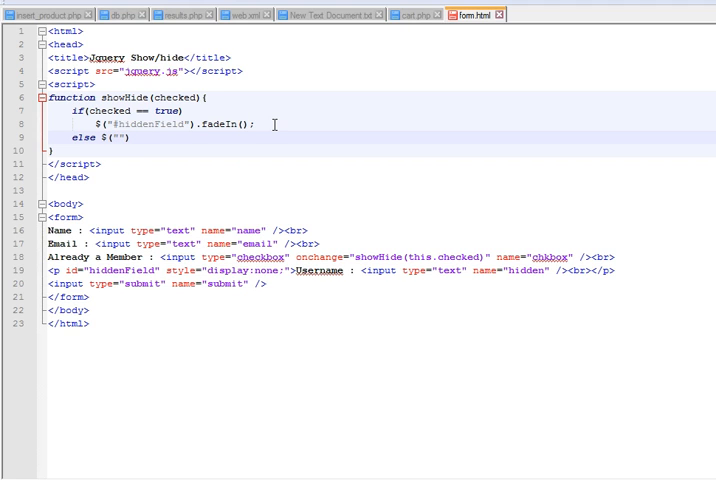
pyautogui.write('#hiddenField')
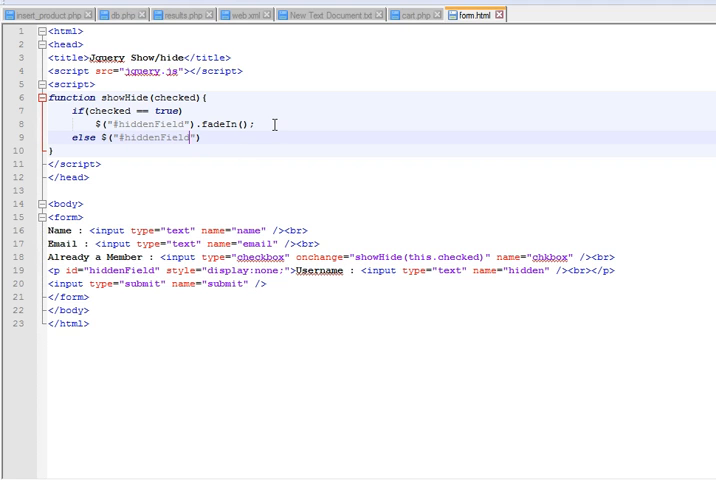
pyautogui.write('.')
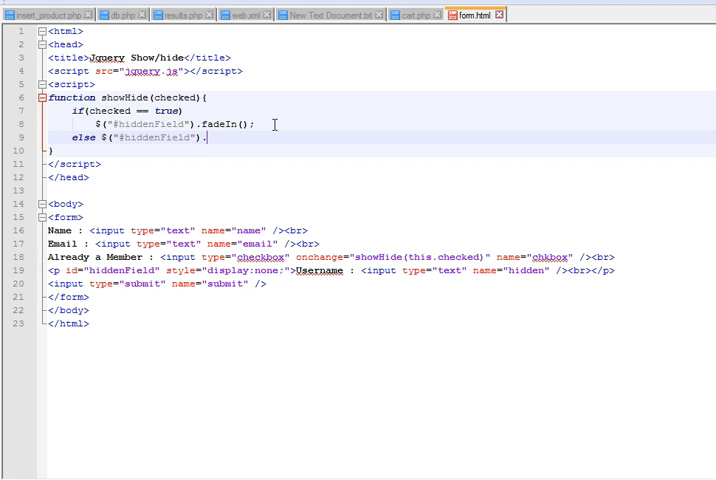
pyautogui.write('.fadeO')
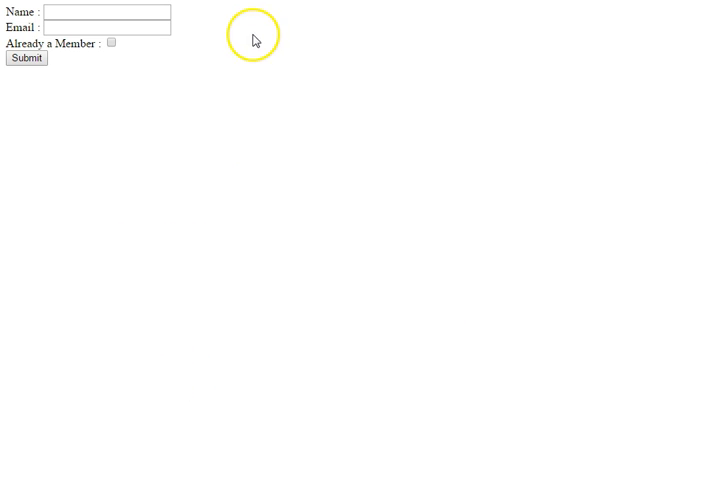
# Tick and untick Already a Member to see Username fade in and out.
pyautogui.click(115, 44)
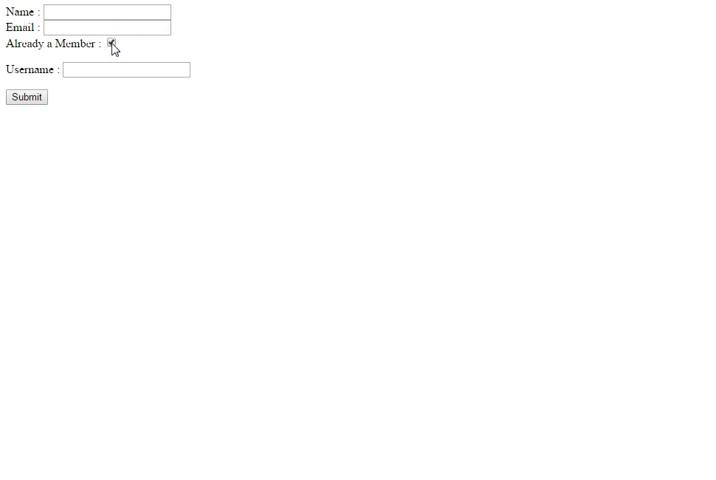
pyautogui.click(115, 44)
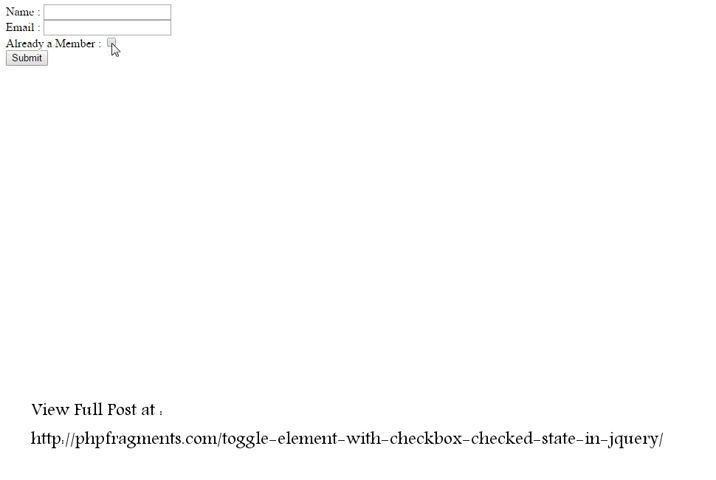